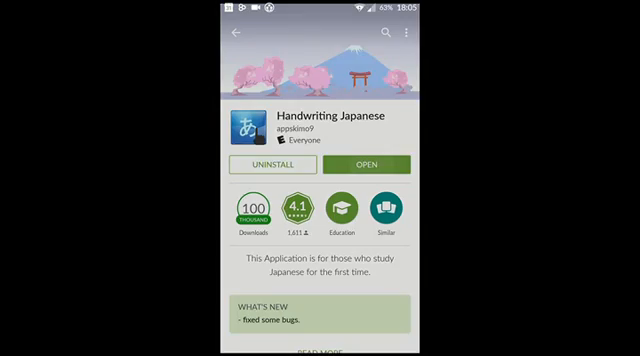
# Step: Launch Handwriting Japanese from its Play Store page, landing on the あ tracing screen
pyautogui.click(364, 164)
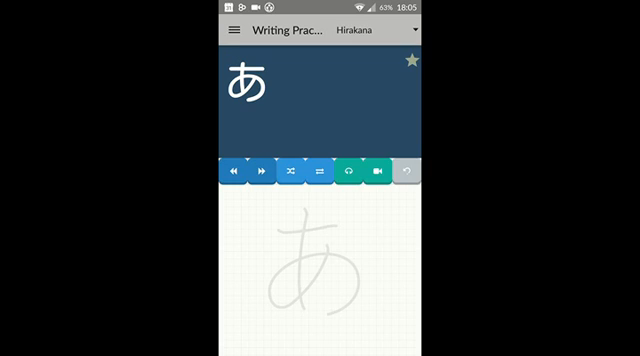
# Step: Trace あ over its guide and advance to the next hiragana, い
pyautogui.moveTo(280, 232); pyautogui.dragTo(336, 236)
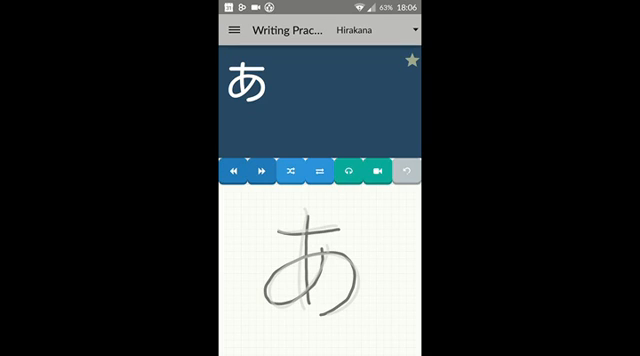
pyautogui.click(348, 174)
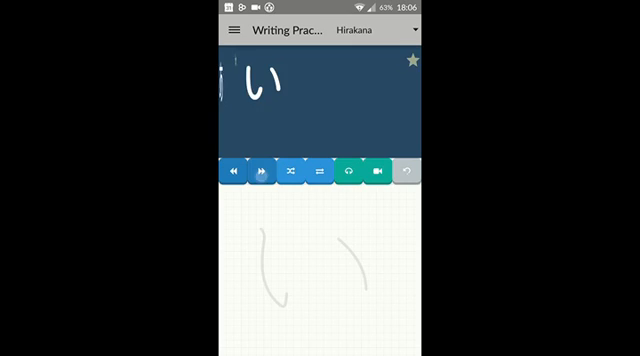
# Step: Skip ahead to び, trace it, and bring up the navigation drawer of practice sections
pyautogui.click(260, 174)
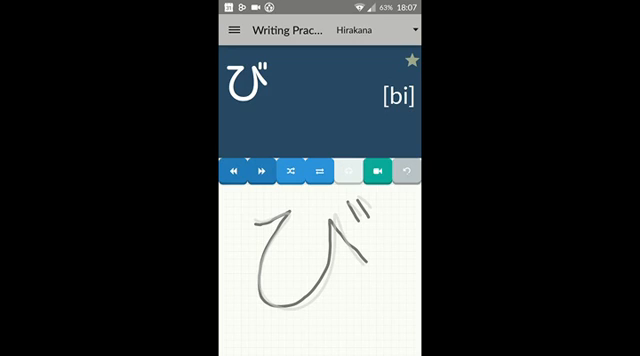
pyautogui.click(348, 172)
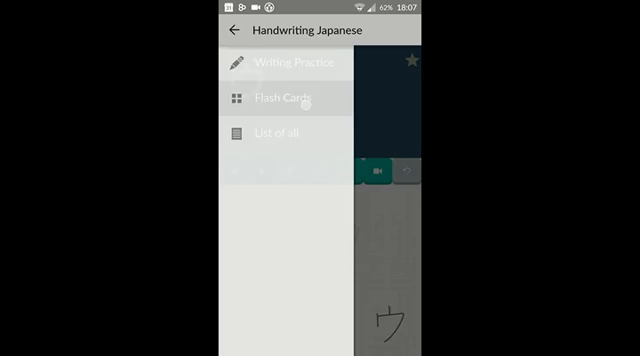
# Step: Enter the Flash Cards section on Katakana and show the deck list (Hiragana, Katakana, JLPT, Jōyō)
pyautogui.click(296, 98)
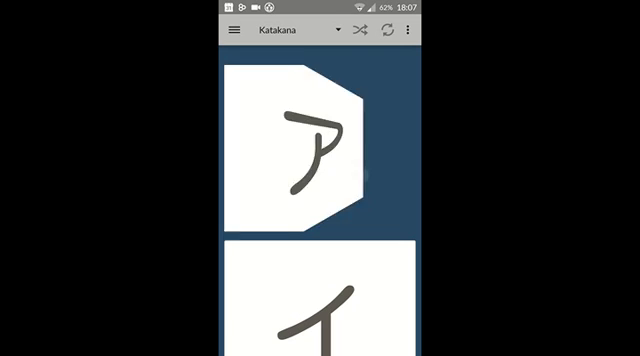
pyautogui.click(320, 144)
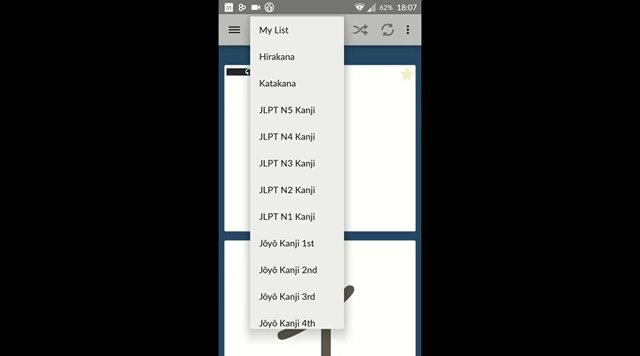
# Step: Choose the Jōyō Kanji Junior deck so its flash cards flip to reveal readings
pyautogui.scroll(-3)
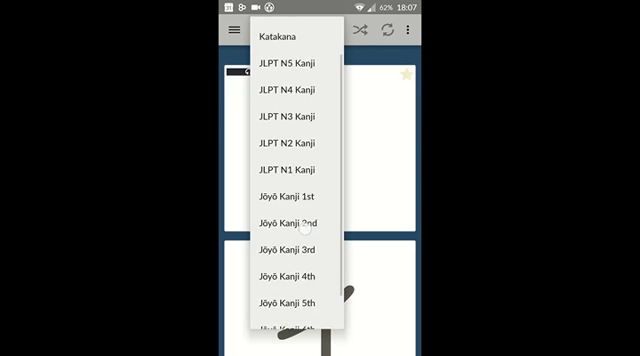
pyautogui.scroll(-3)
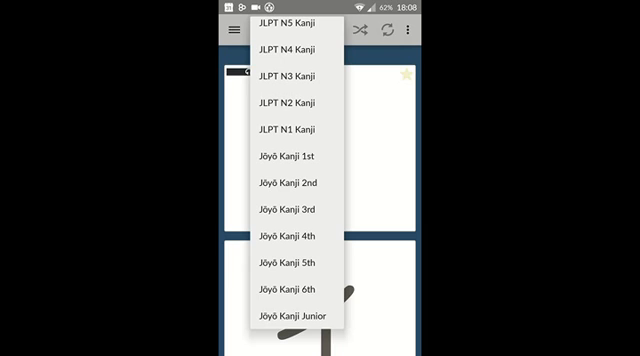
pyautogui.click(288, 312)
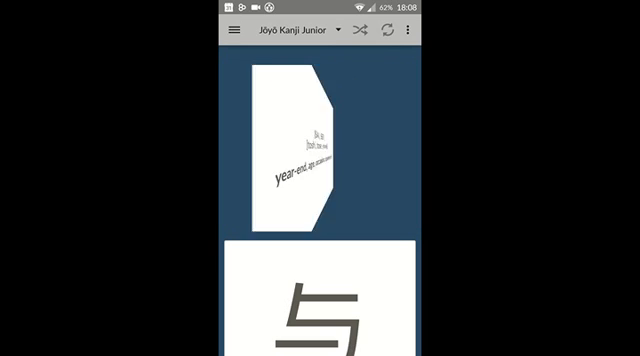
# Step: Start Jōyō Kanji Junior writing practice and draw the first strokes of 歳 on the grid
pyautogui.click(224, 28)
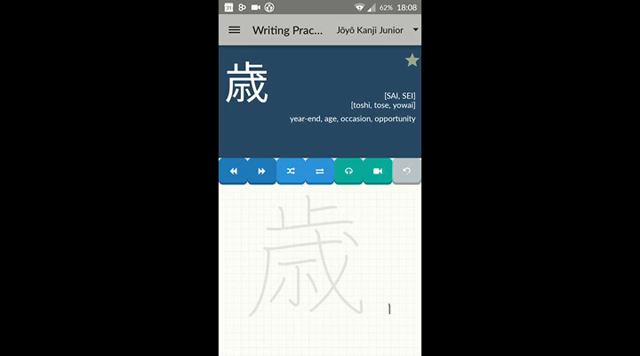
pyautogui.moveTo(382, 308); pyautogui.dragTo(398, 318)
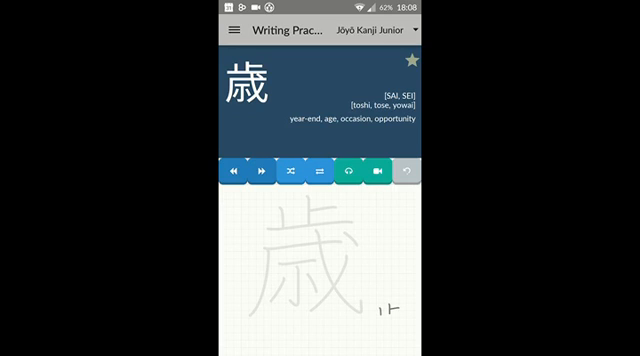
pyautogui.click(346, 172)
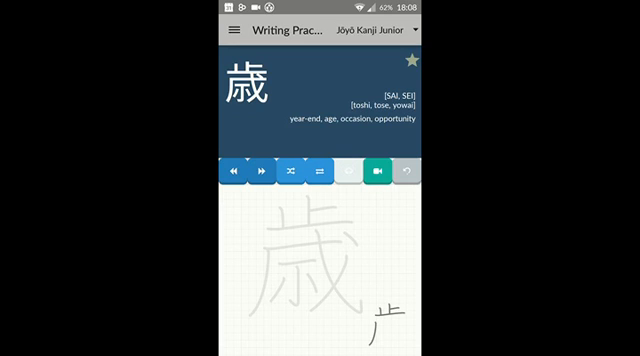